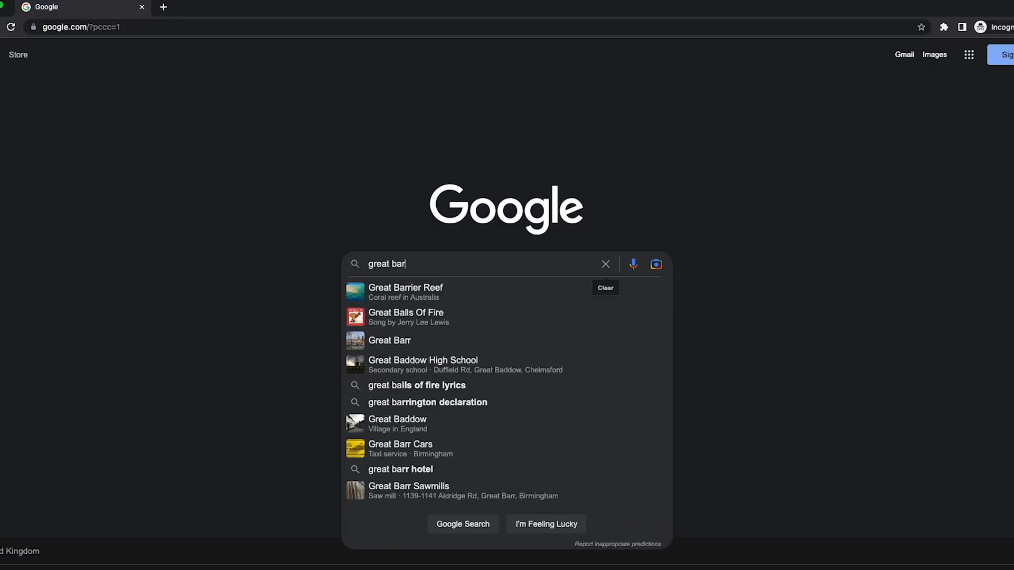
Choose the Great Barrier Reef suggestion from the Google search results.
{"action": "left_click", "coordinate": [406, 287]}
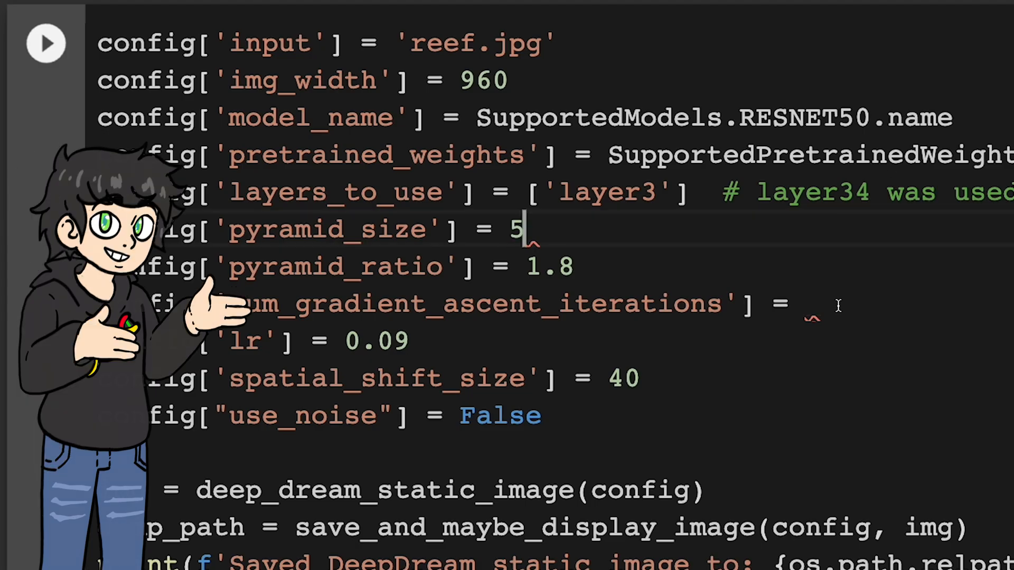
{"action": "type", "text": "10"}
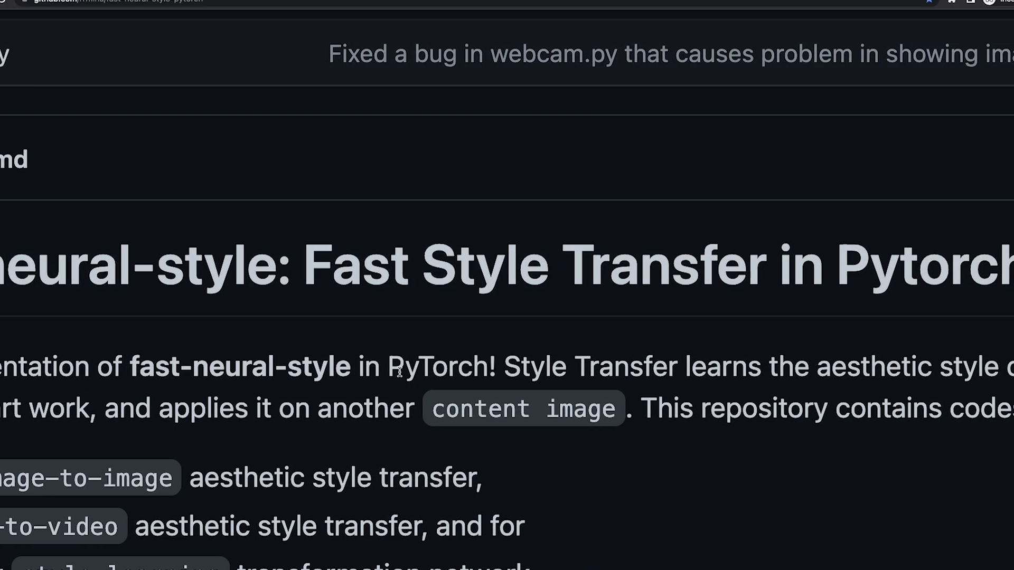
{"action": "mouse_move", "coordinate": [156, 166]}
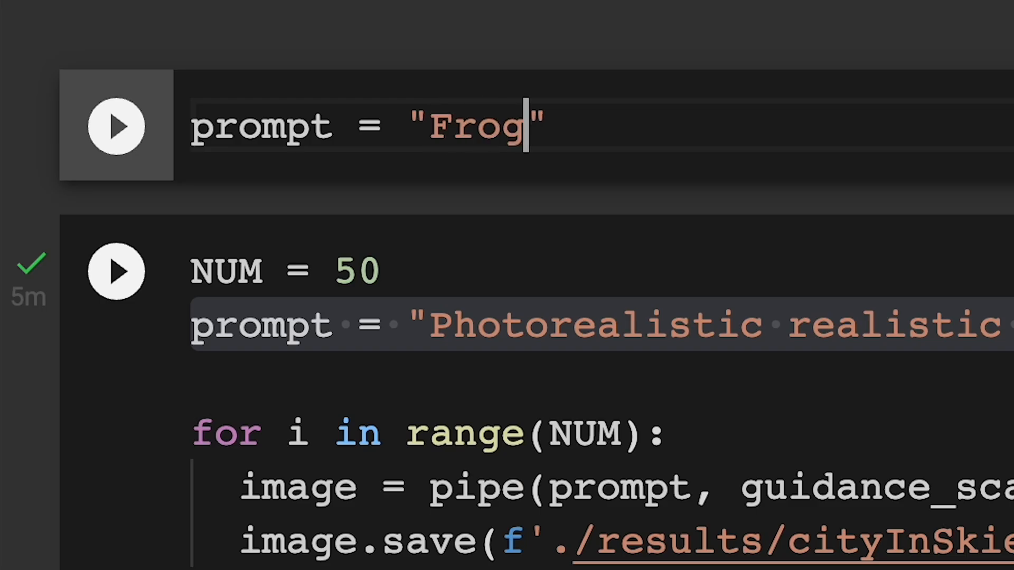
Extend the prompt cell to read "Frog riding a bike".
{"action": "type", "text": "riding a bike"}
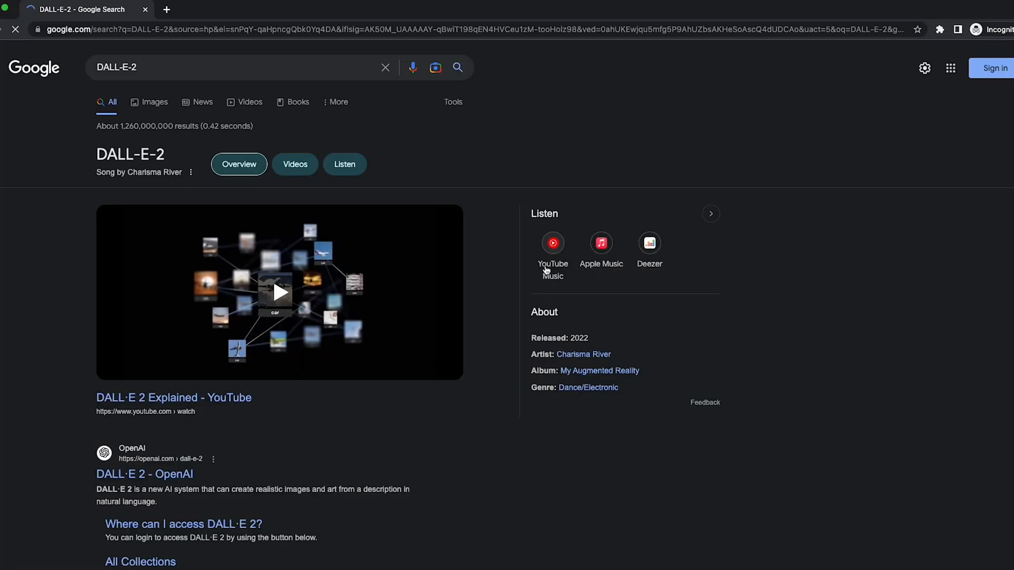
{"action": "left_click", "coordinate": [145, 474]}
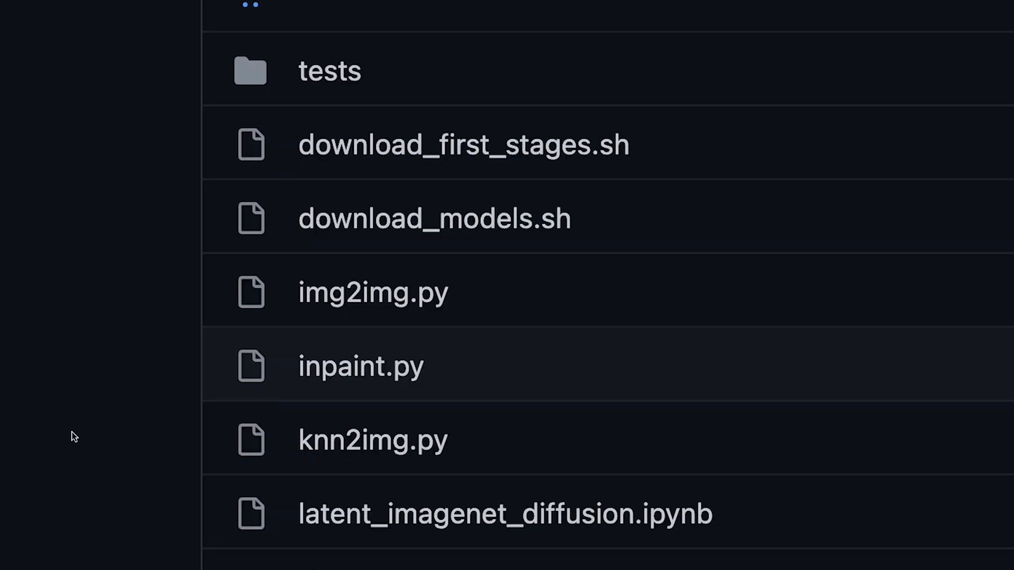
Browse the Stable Diffusion scripts folder listing img2img.py, inpaint.py and knn2img.py.
{"action": "left_click", "coordinate": [373, 293]}
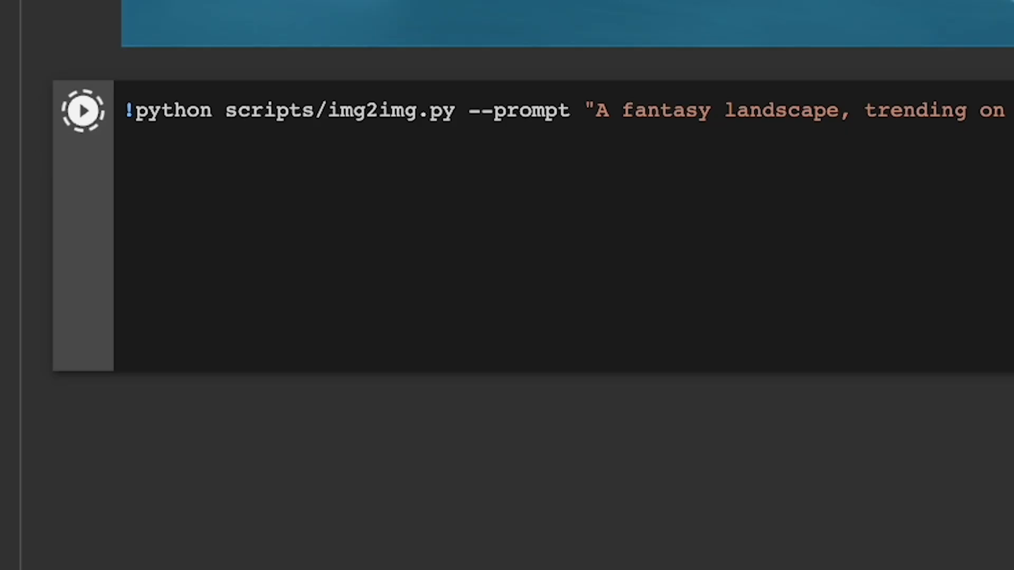
Run the img2img.py cell to turn the rough sketch into a detailed fantasy landscape.
{"action": "left_click", "coordinate": [82, 110]}
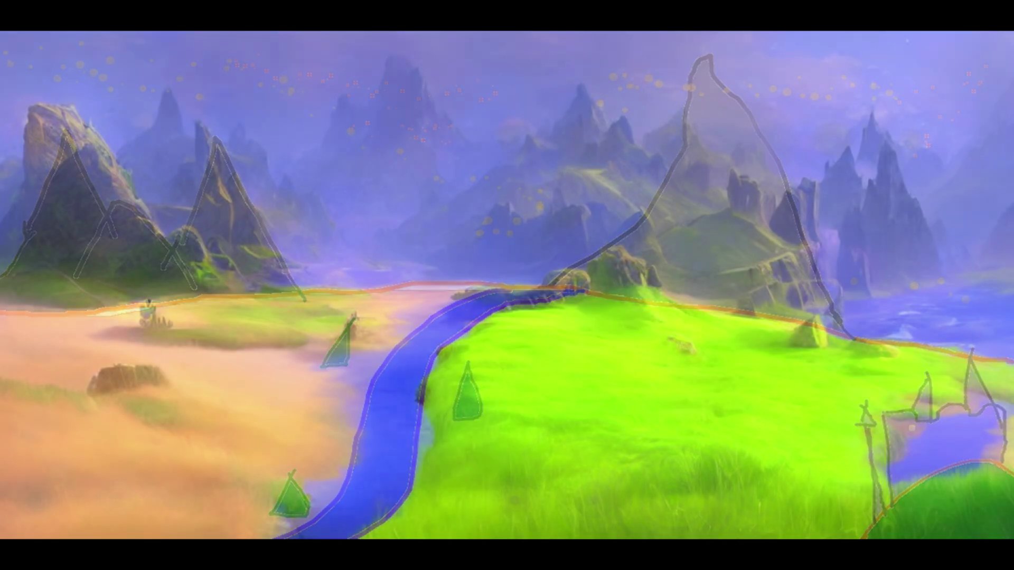
{"action": "scroll", "scroll_direction": "down", "scroll_amount": 3}
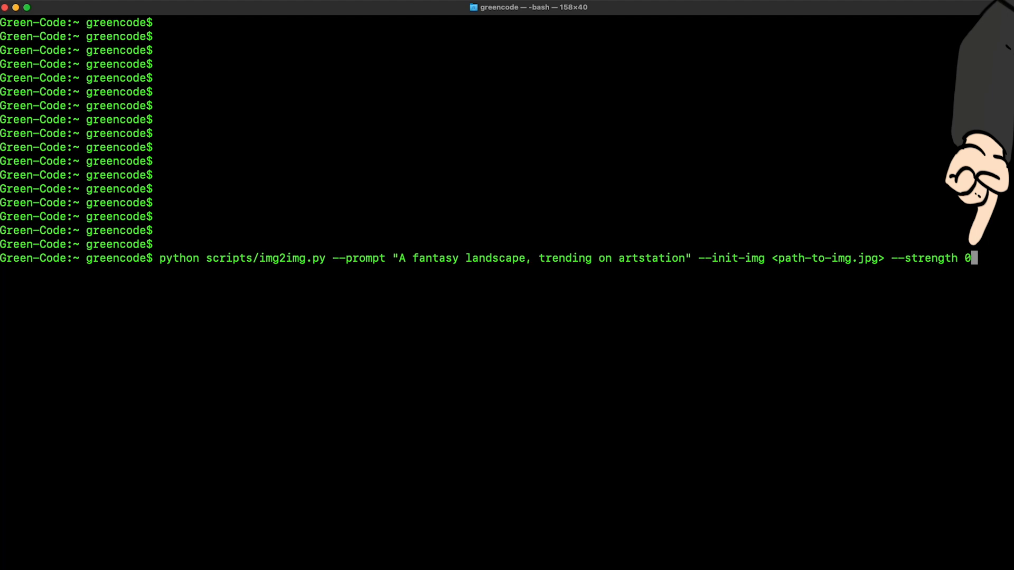
Set the img2img command's --strength argument to 0.9.
{"action": "type", "text": ".9"}
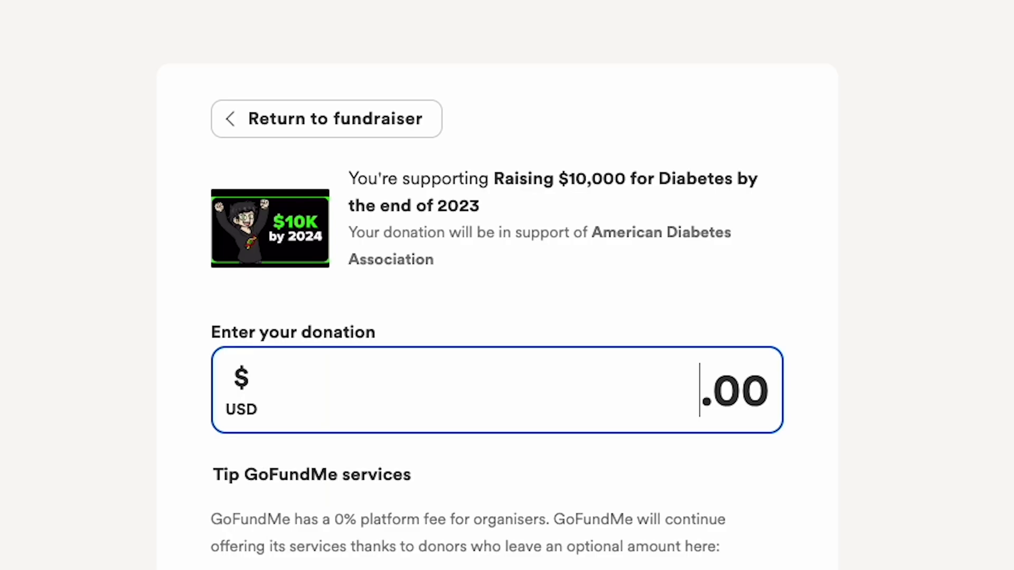
Return to the fundraiser page showing $4335.1 raised from 3 donations.
{"action": "left_click", "coordinate": [326, 118]}
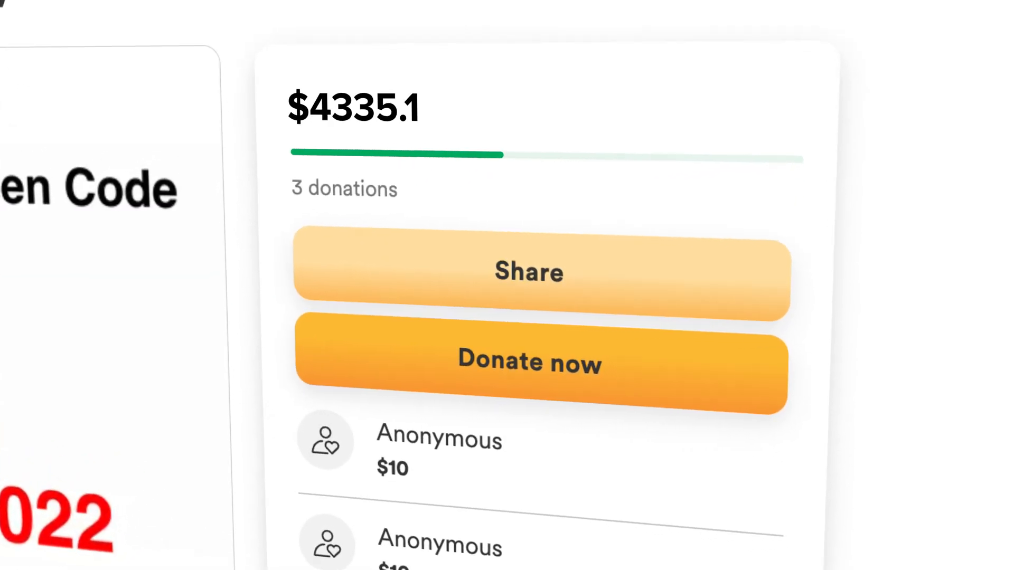